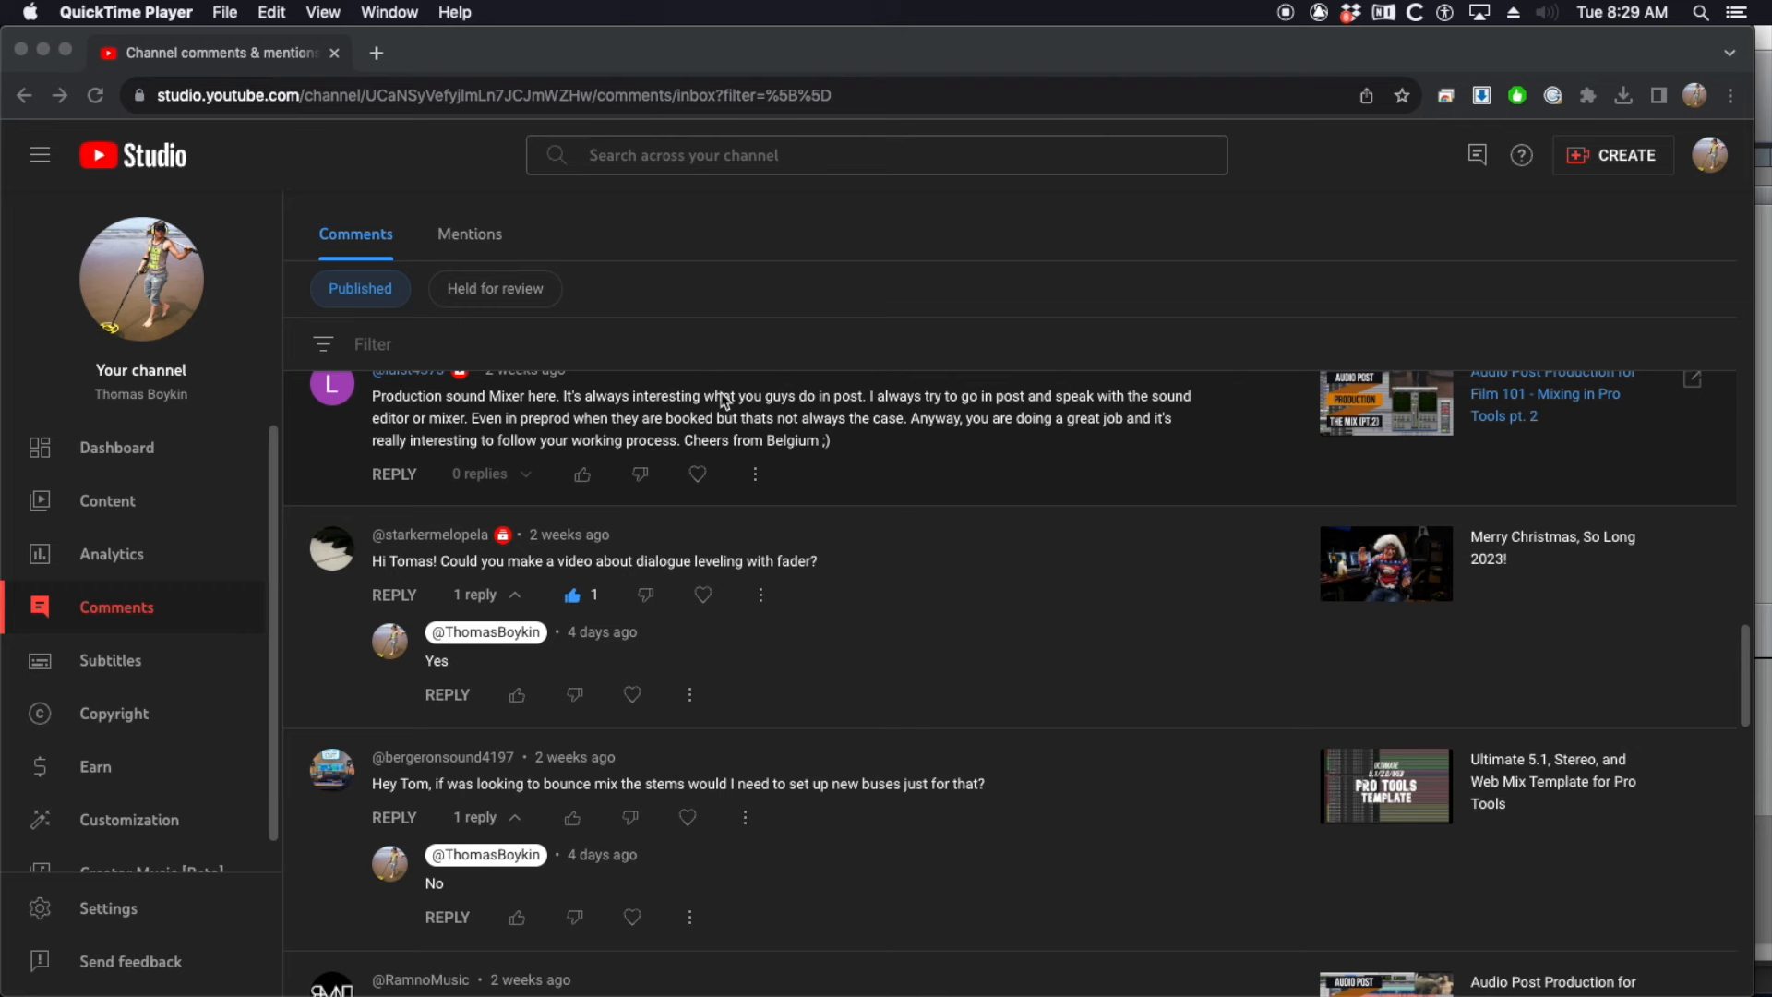
{"action": "mouse_move", "coordinate": [515, 580]}
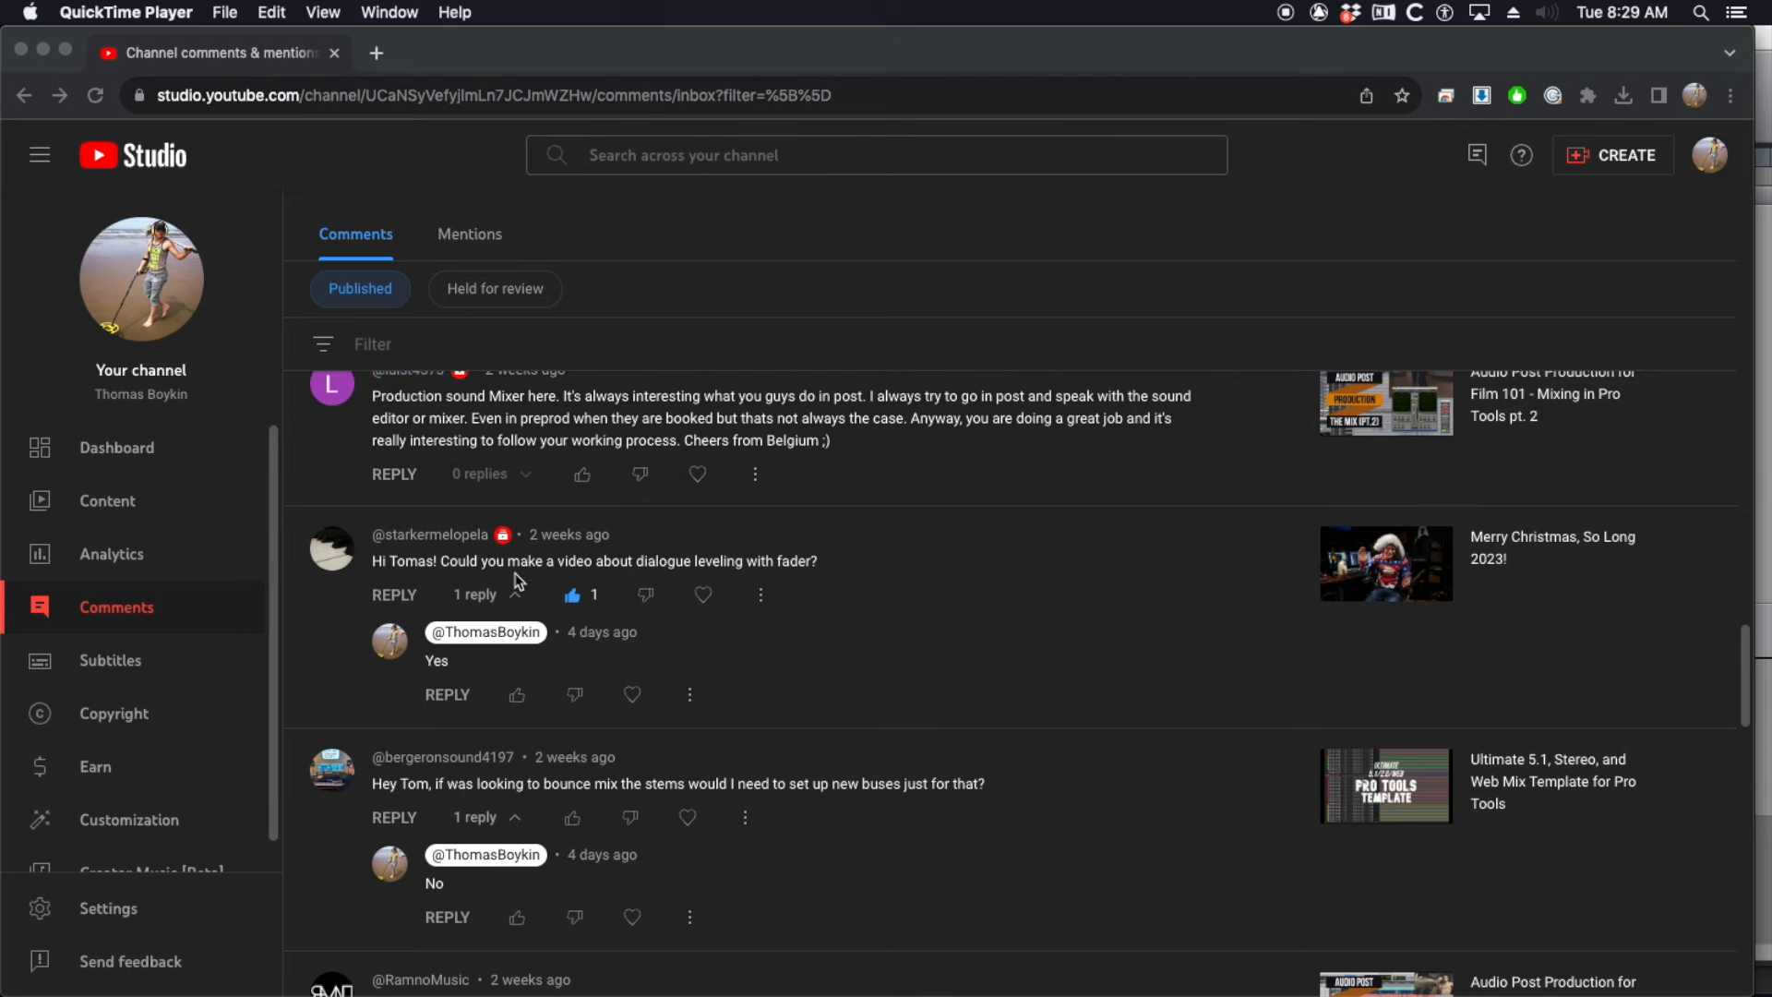